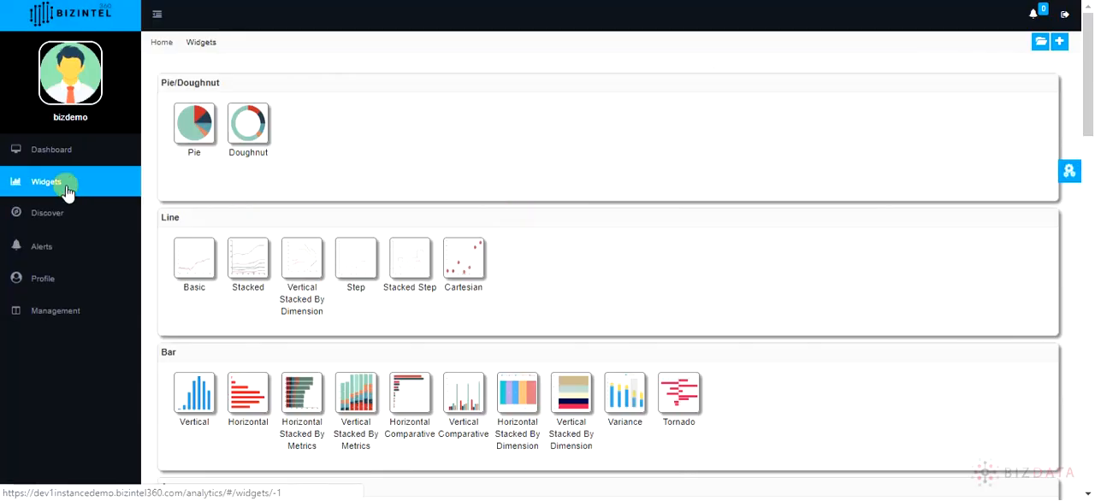
Start a new Doughnut chart widget from the Pie/Doughnut gallery
left_click(246, 123)
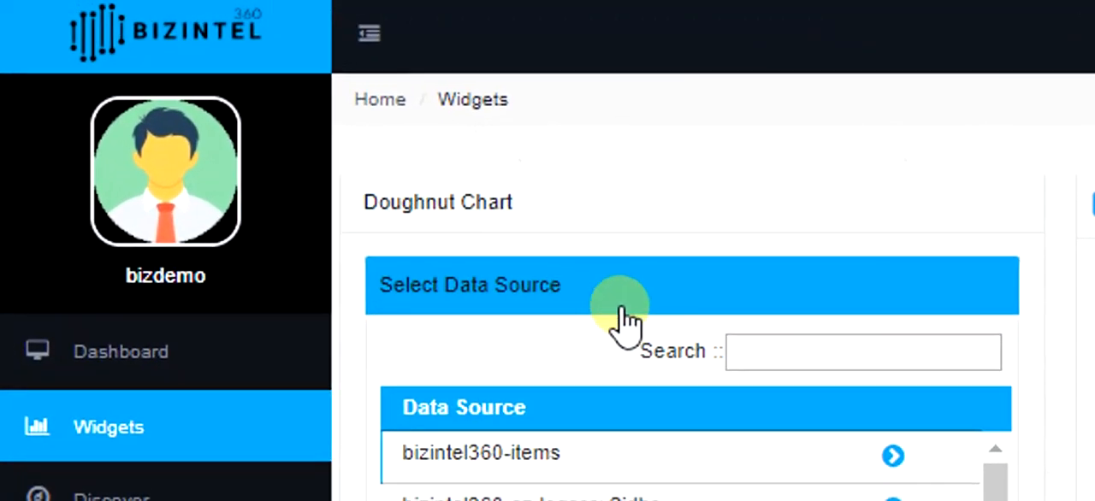
Search 'bizintel360-i', choose bizintel360-items as the data source, and continue to Set Widget Parameter
type("bizintel")
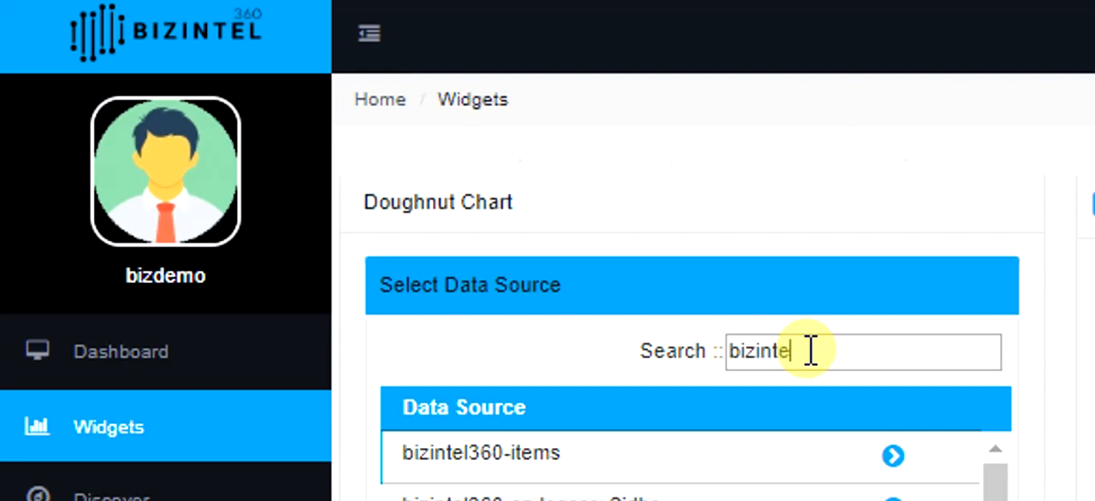
type("360-i")
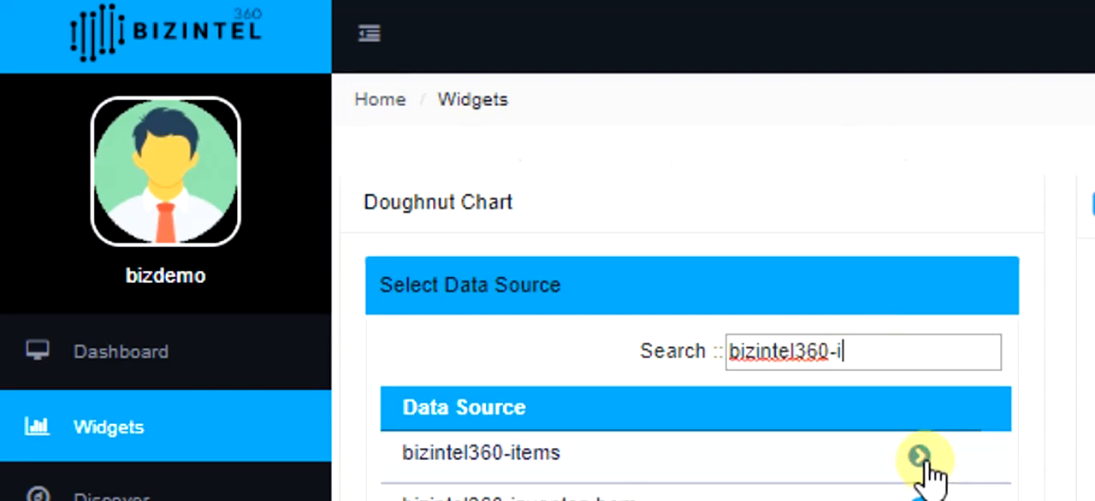
left_click(481, 452)
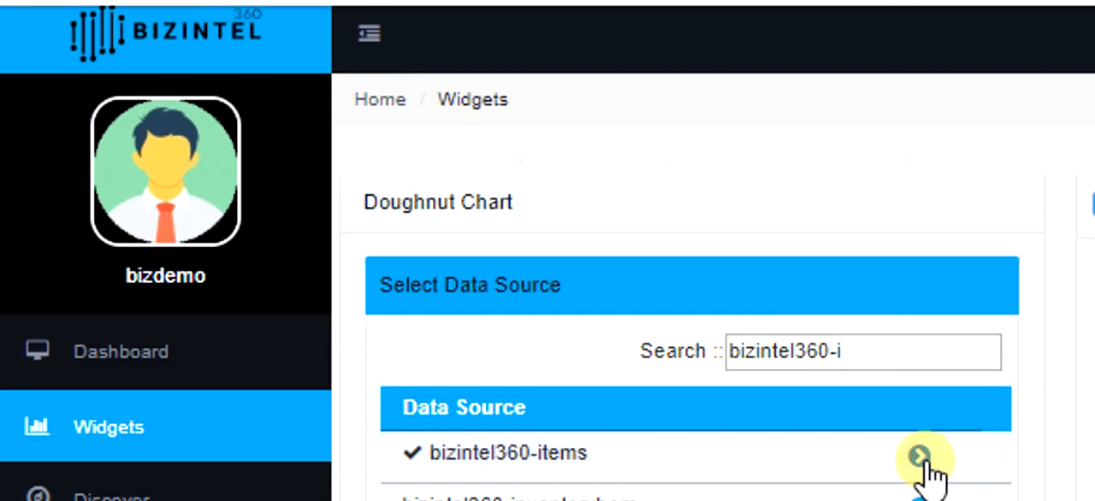
left_click(923, 455)
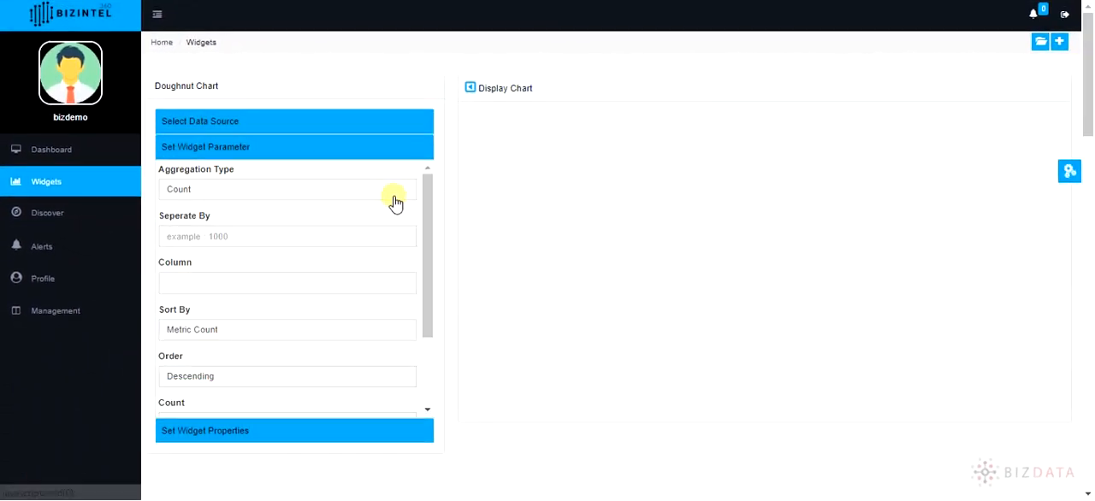
Aggregate by Count on column category, top 5, order Ascending, and proceed to chart properties
left_click(287, 188)
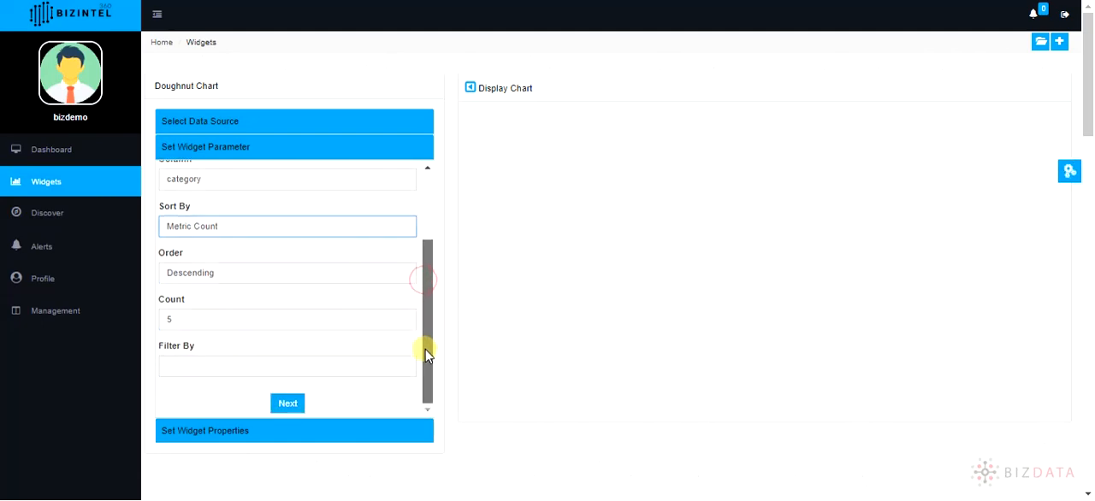
left_click(287, 272)
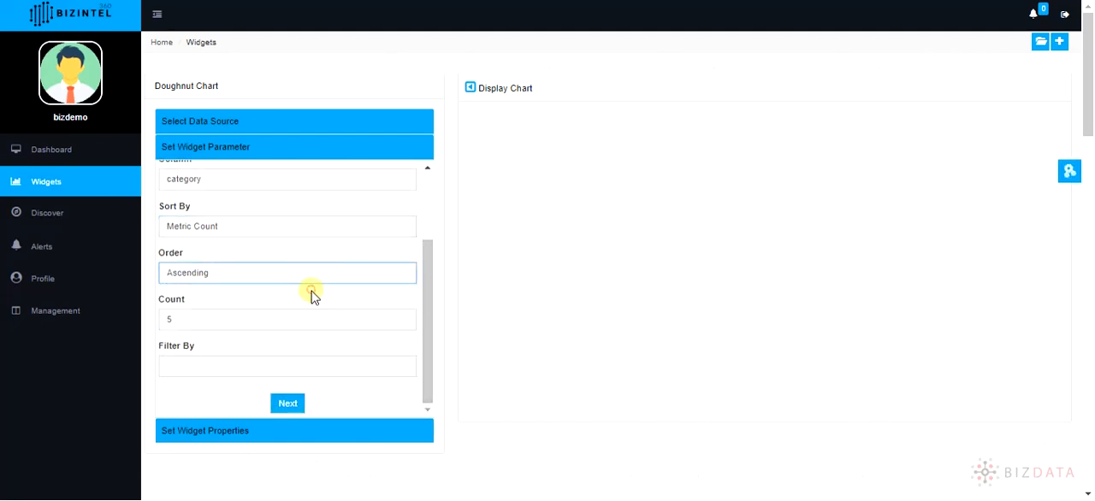
left_click(287, 404)
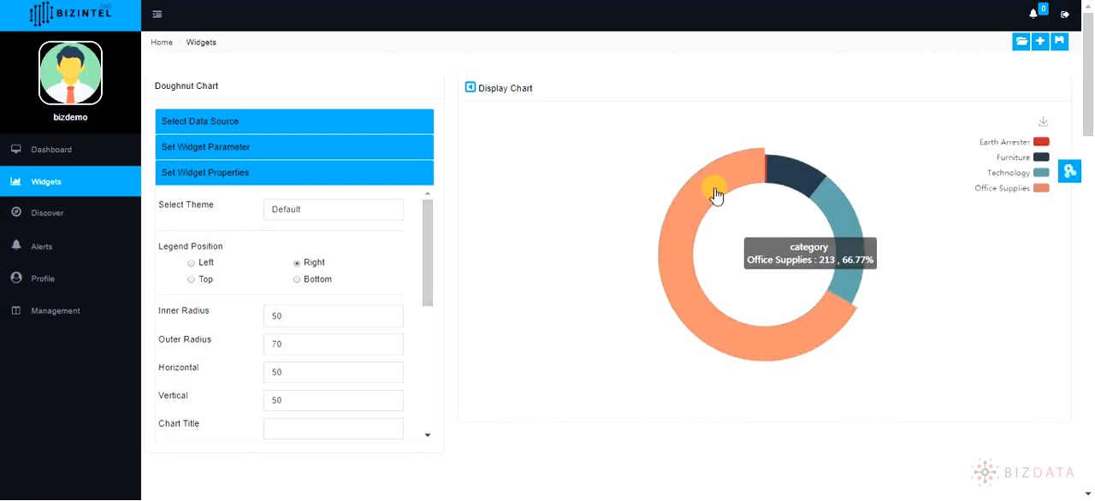
mouse_move(645, 368)
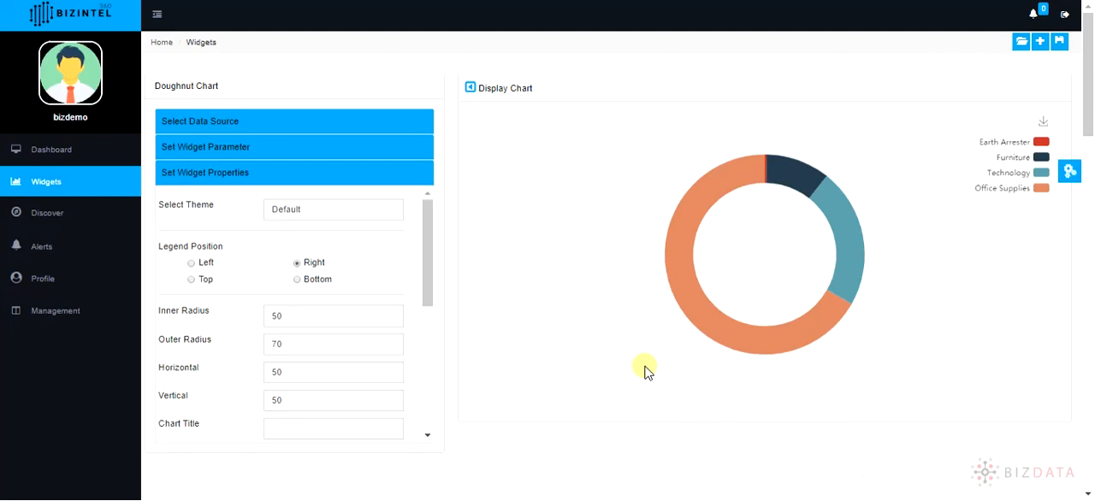
Set Legend Position to Bottom and regenerate the doughnut chart
scroll("down", 3)
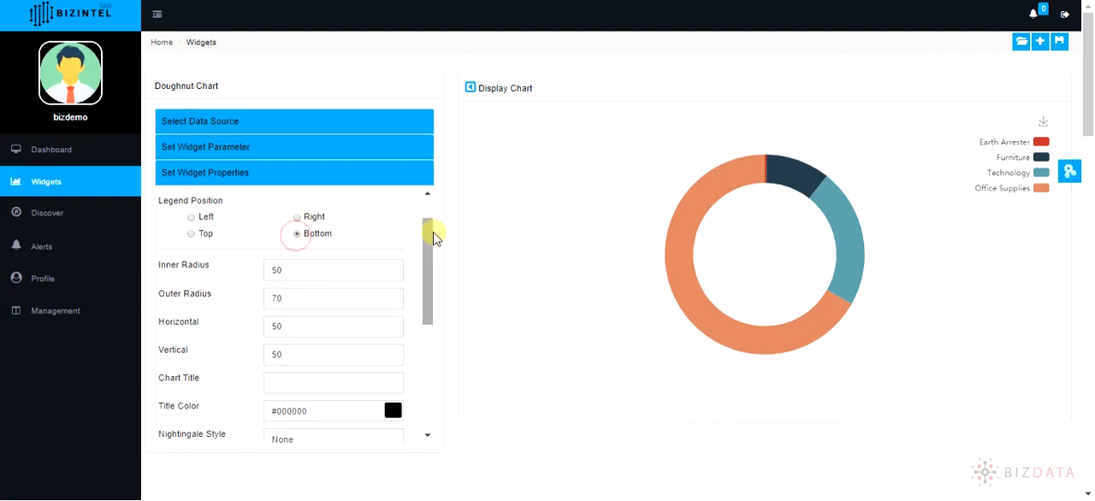
scroll("down", 3)
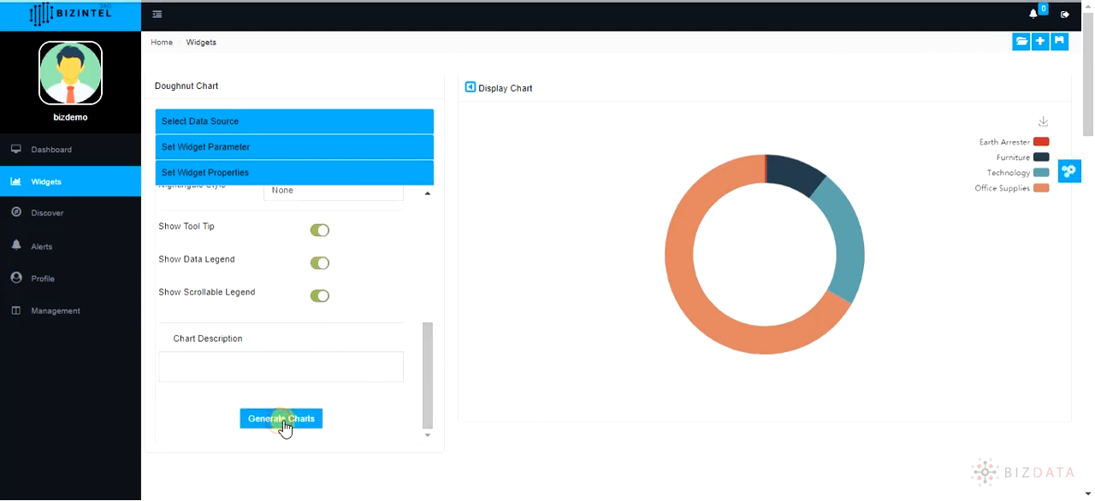
left_click(280, 418)
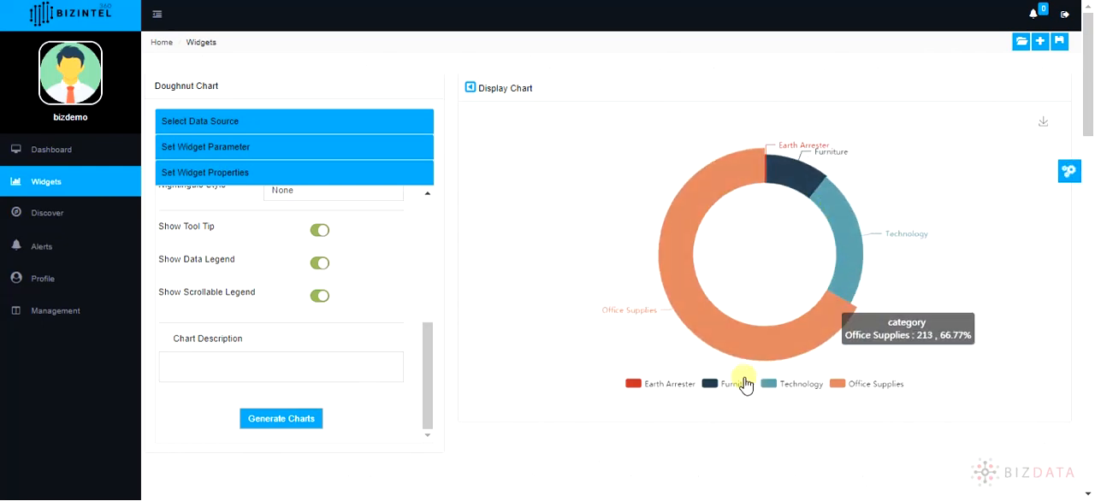
mouse_move(1061, 41)
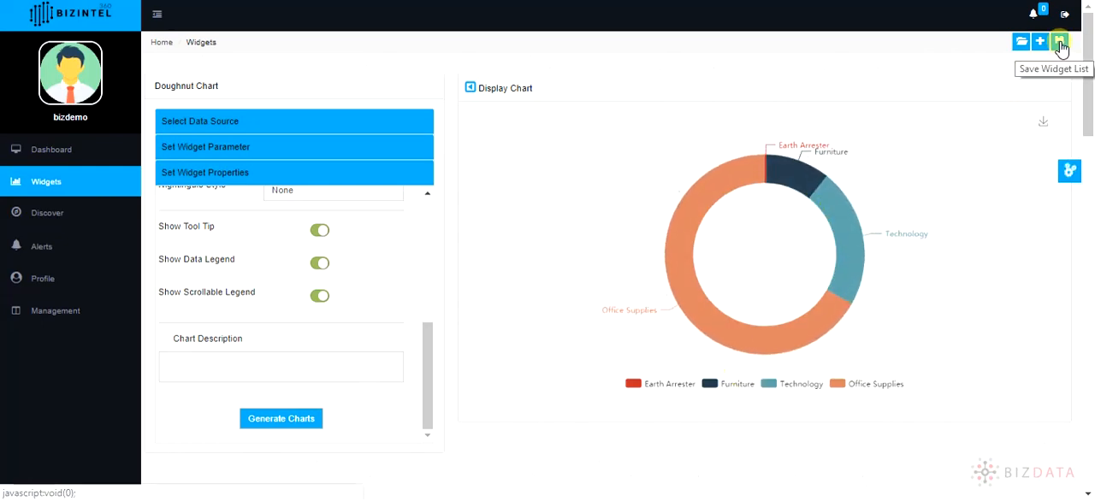
Begin saving the widget, typing the name starting 'Do'
left_click(1059, 41)
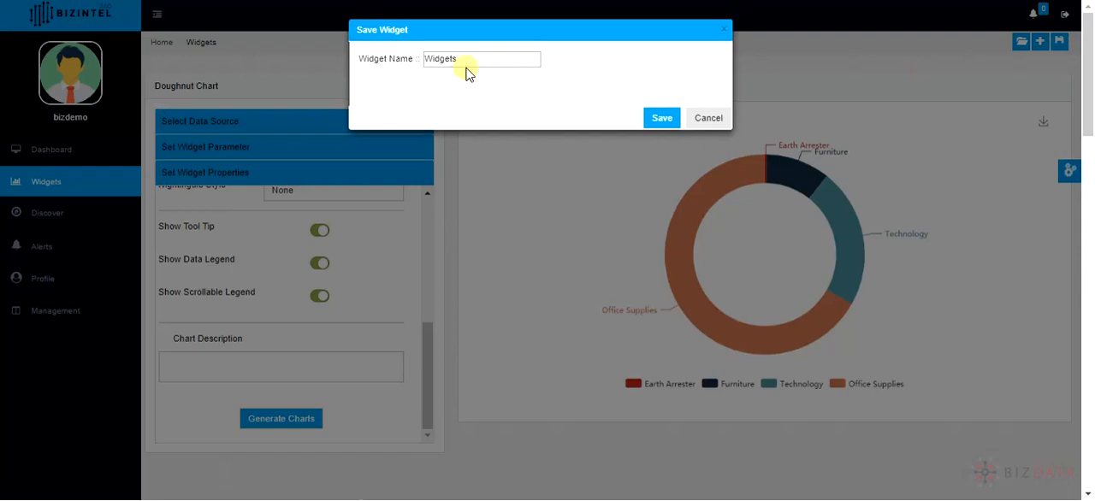
type("Do")
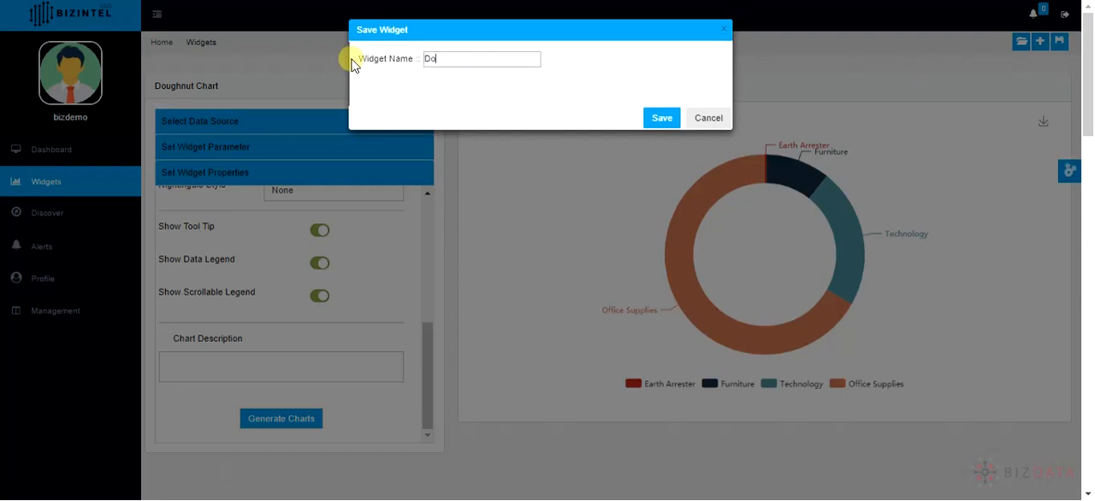